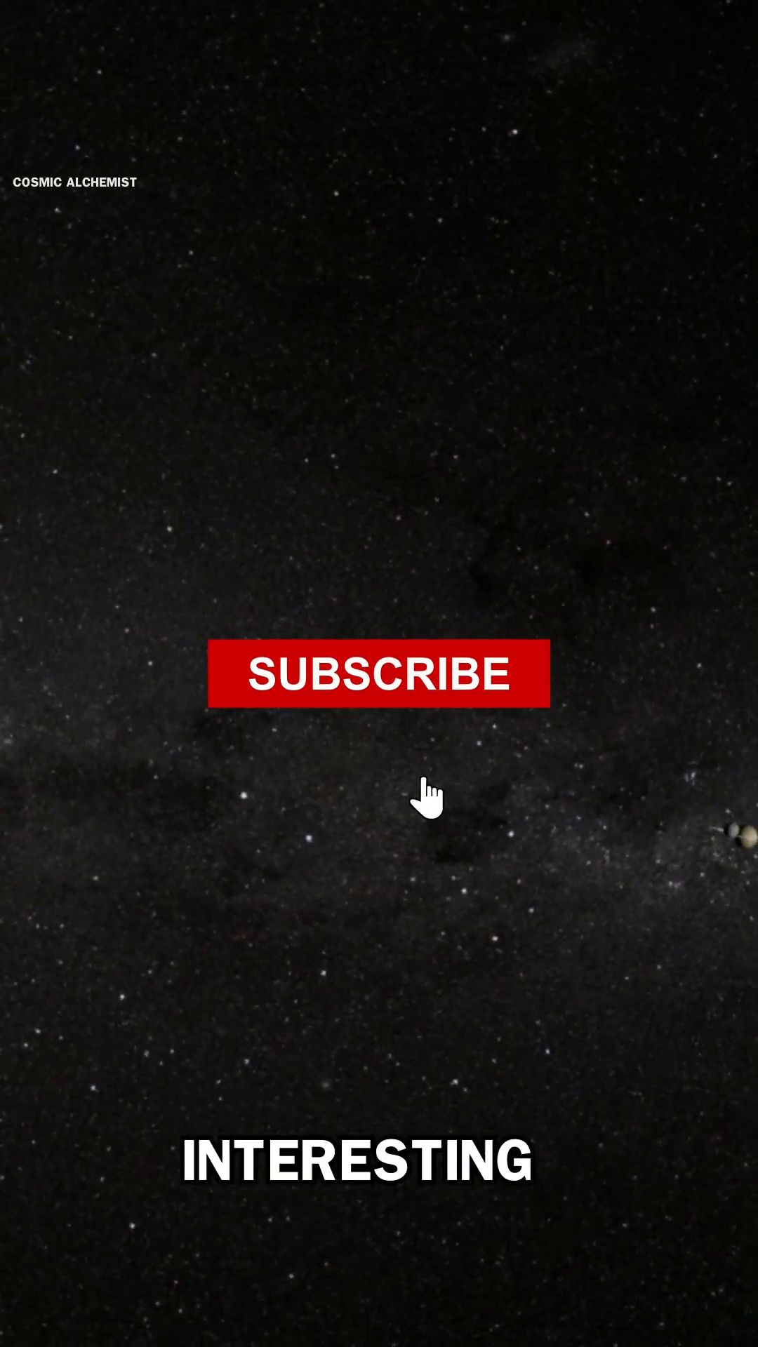
left_click(379, 686)
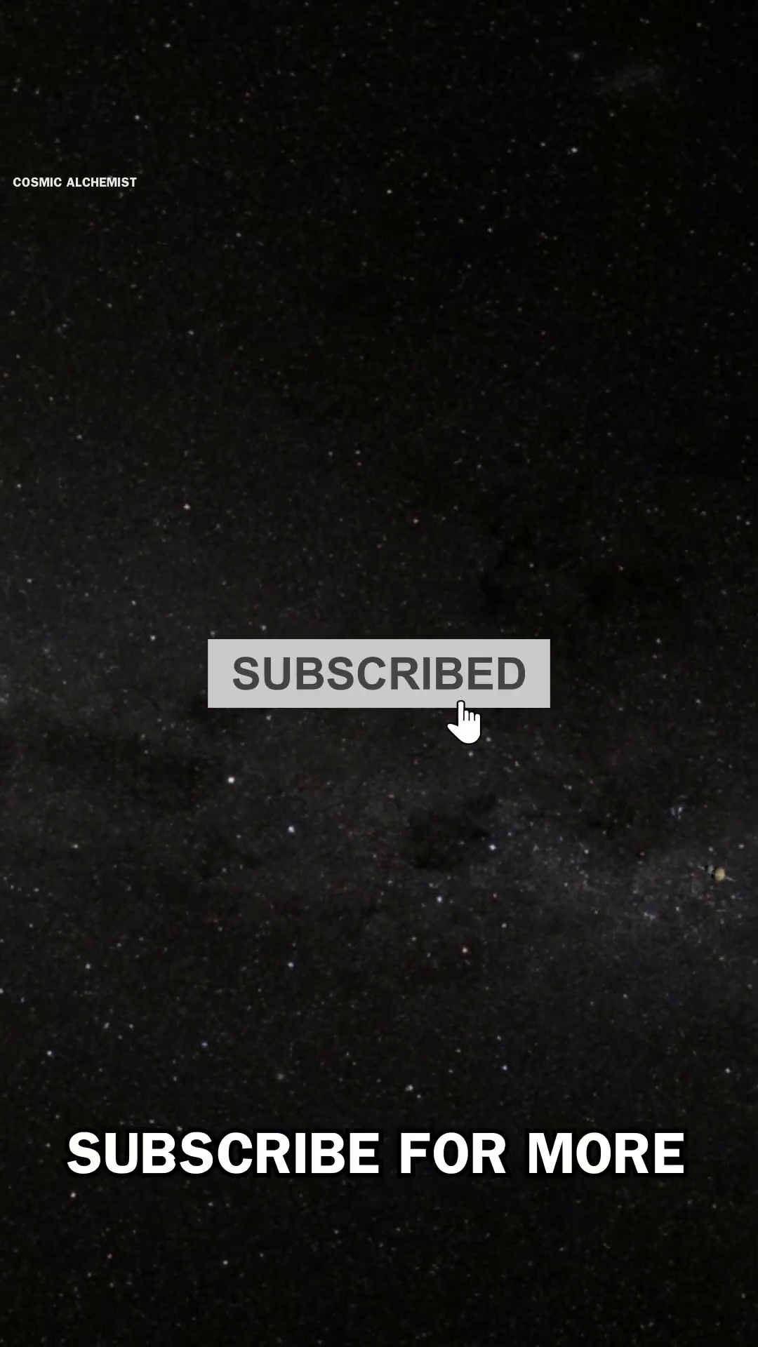